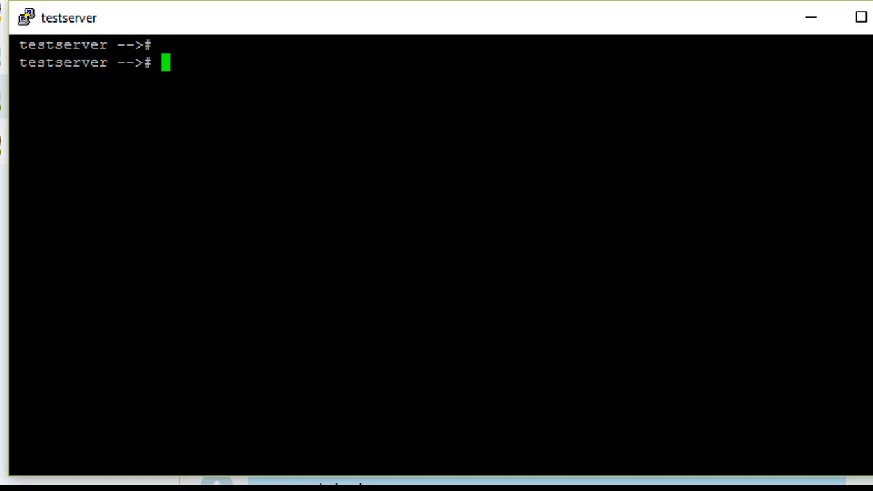
Check /offline with bdf: /dev/vg00/offlinelv, 327680 kbytes, 1% used
text(b)
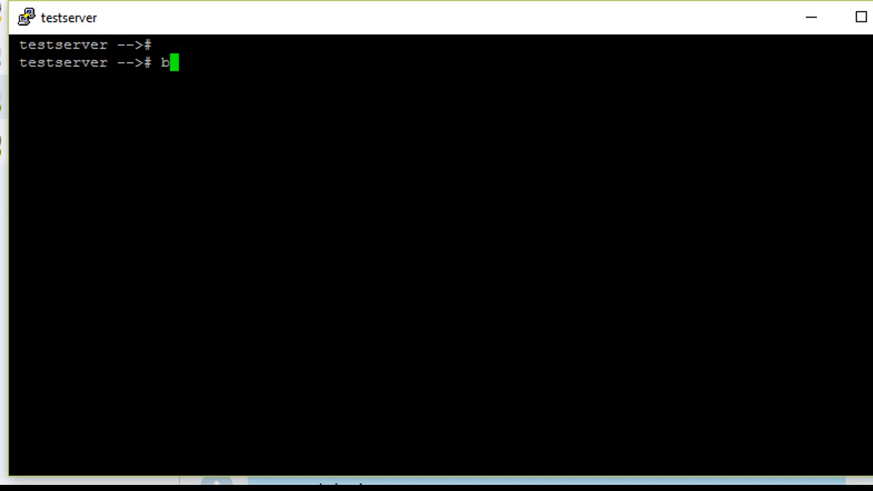
text(df /offl)
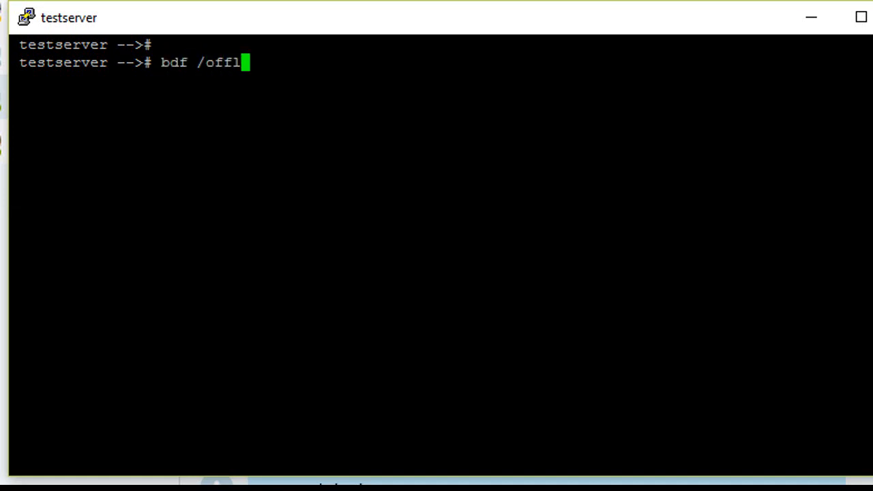
key(Return)
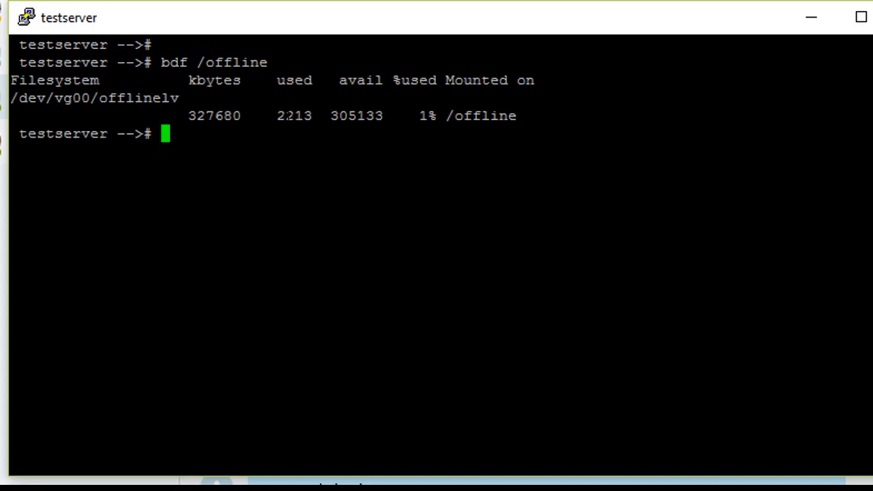
double_click(204, 114)
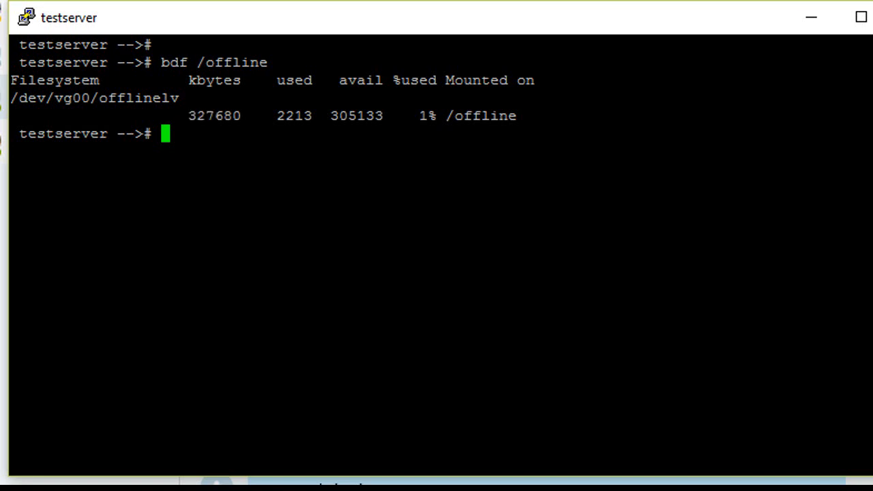
double_click(480, 114)
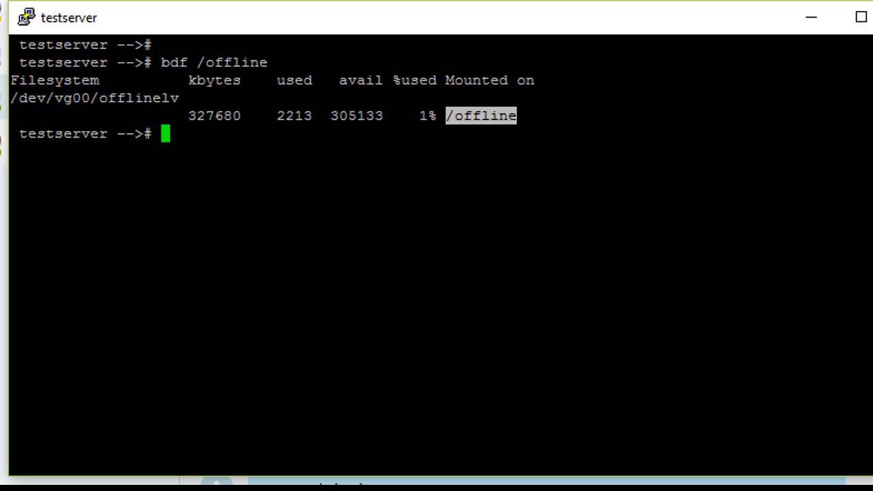
Show lvdisplay details for /dev/vg00/offlinelv, LV size 320 MB
text(lvdi)
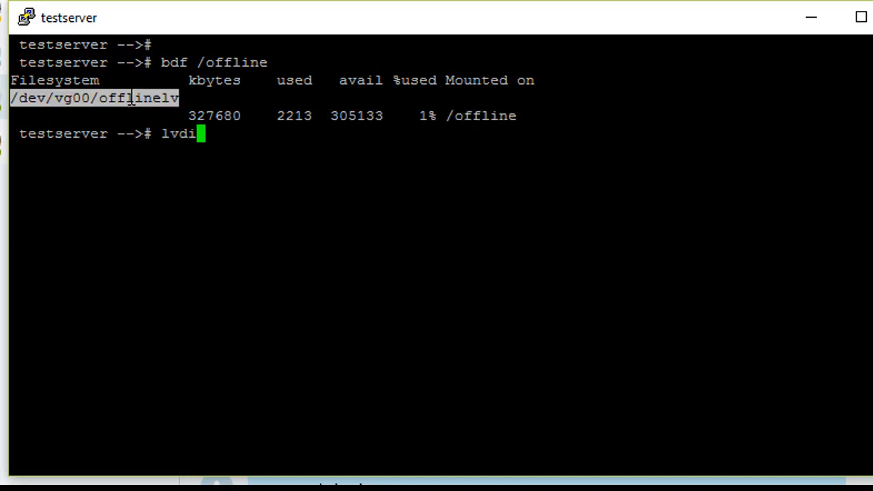
key(Return)
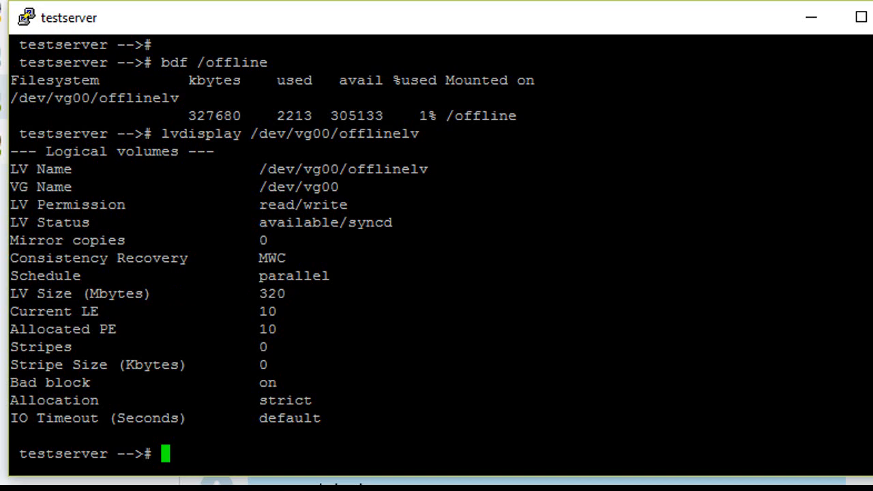
Extend /dev/vg00/offlinelv to 1024 MB with lvextend -L 1024
text(lvex)
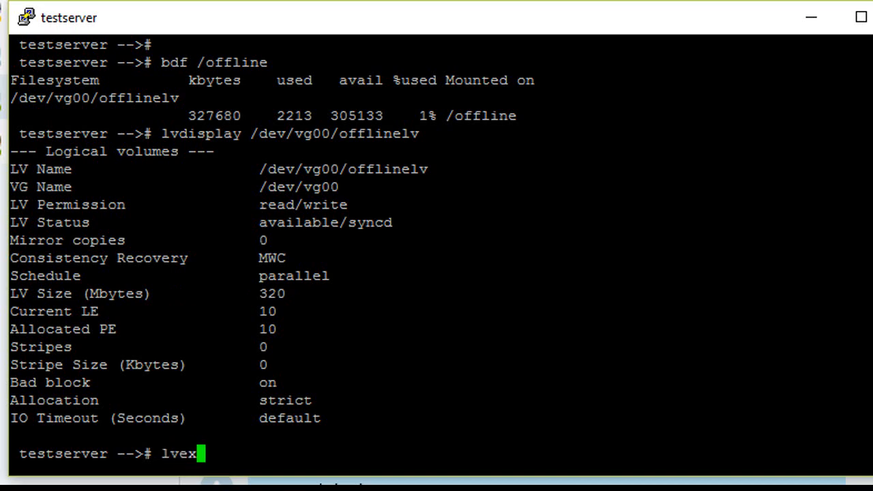
text(tend -)
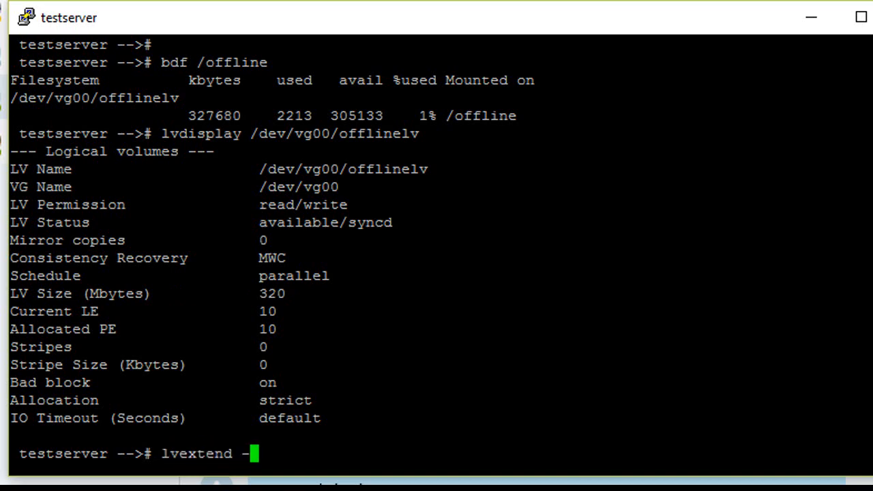
text(L 102)
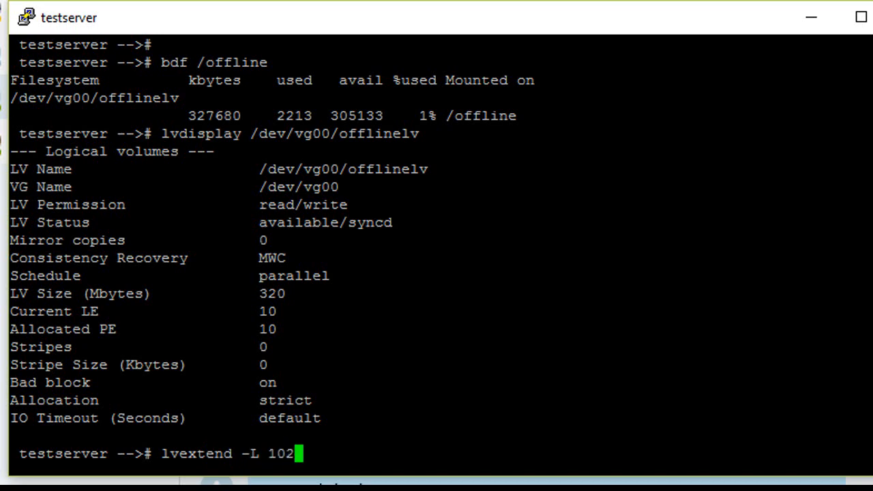
text(4)
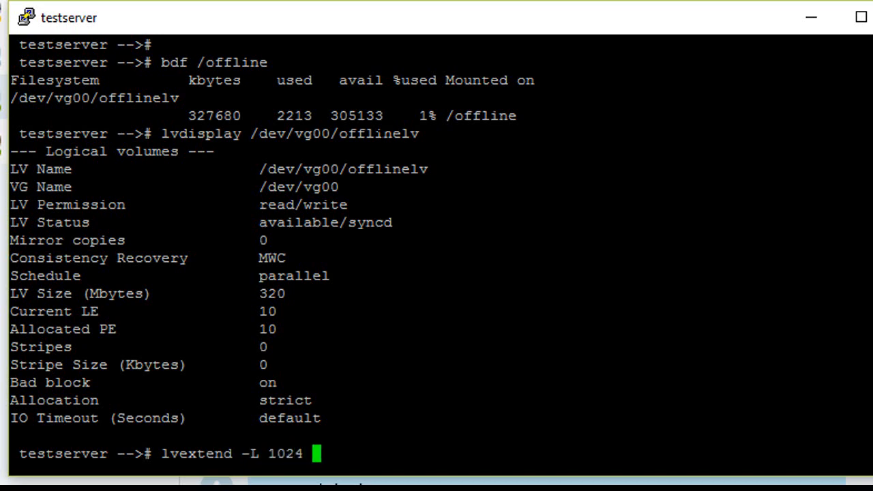
text(/dev/vg00/offlinelv)
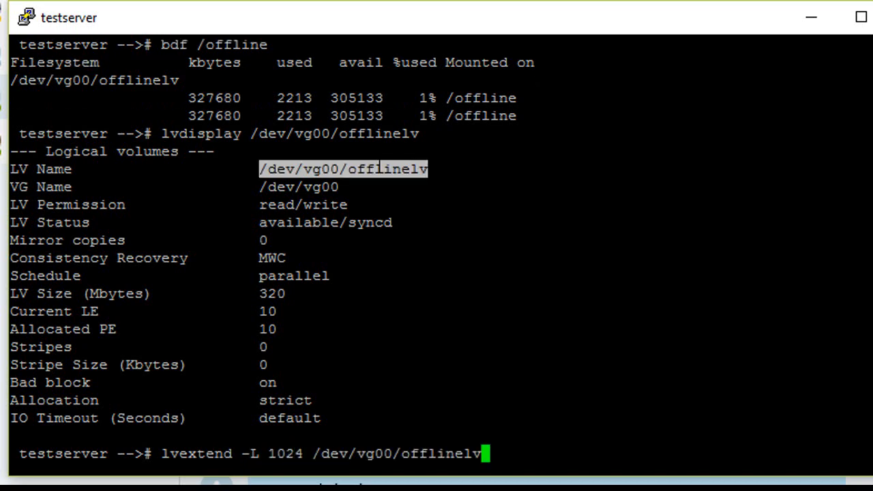
key(Return)
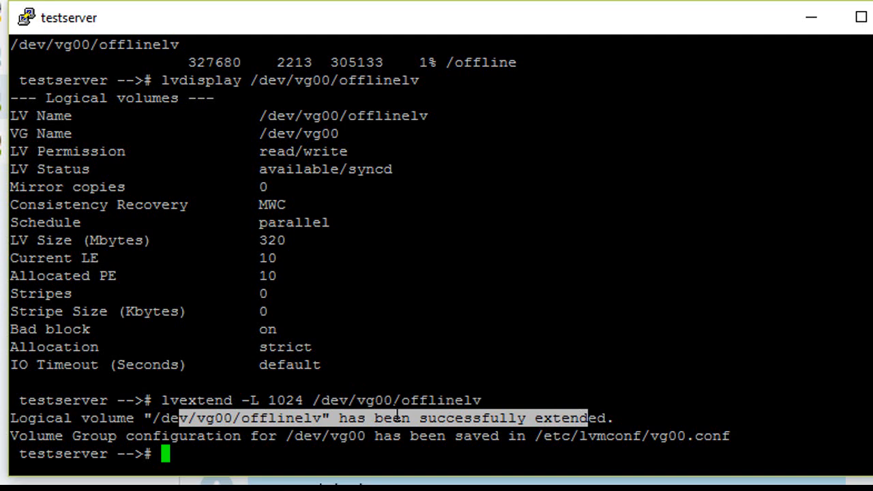
Confirm offlinelv at 1024 MB via lvdisplay while bdf still reports /offline at 327680 kbytes
text(l)
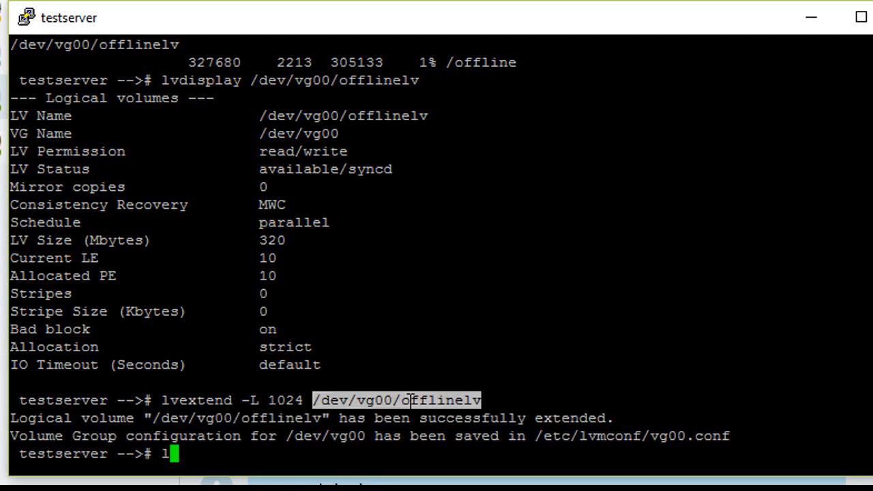
text(vdisplay -)
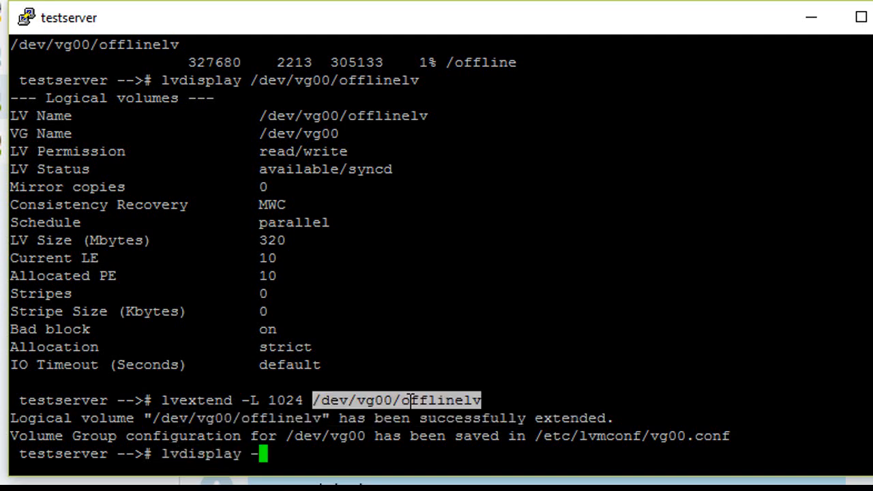
key(Return)
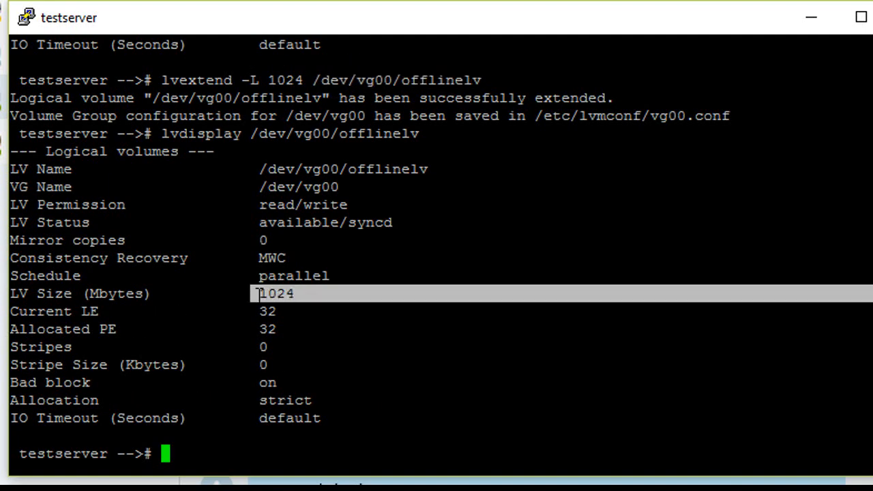
text(bdf /offl)
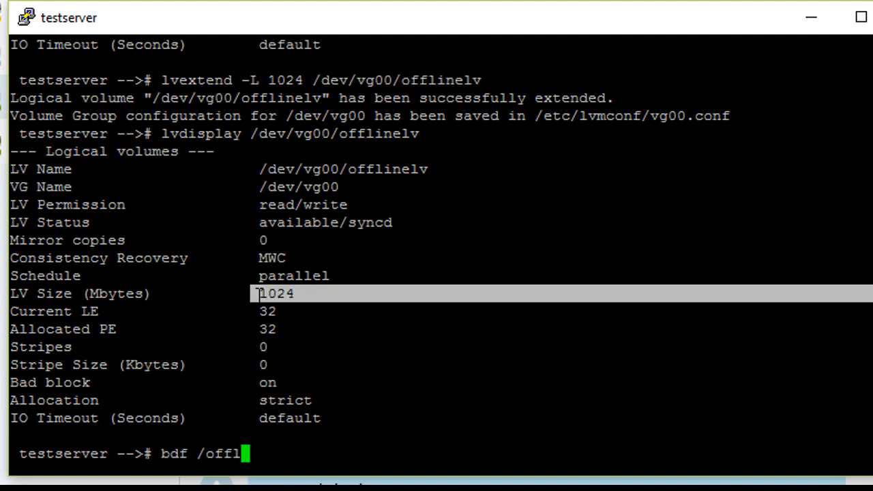
key(Return)
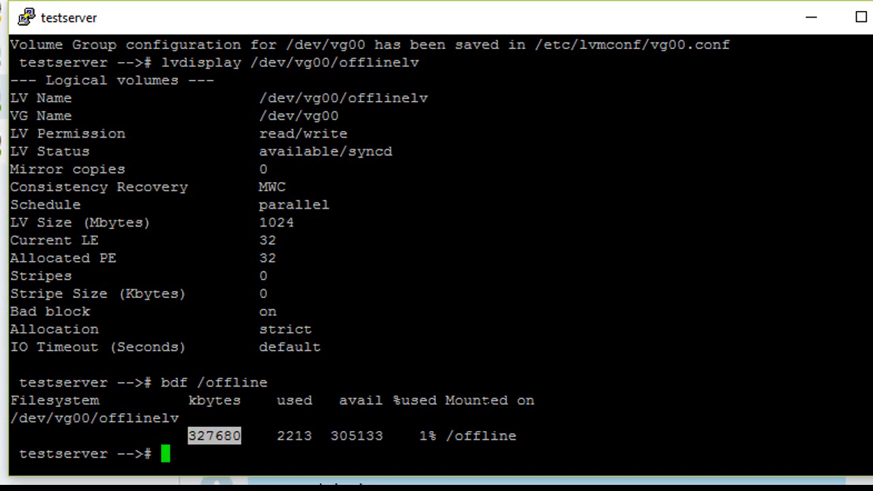
Unmount the /offline filesystem
text(um)
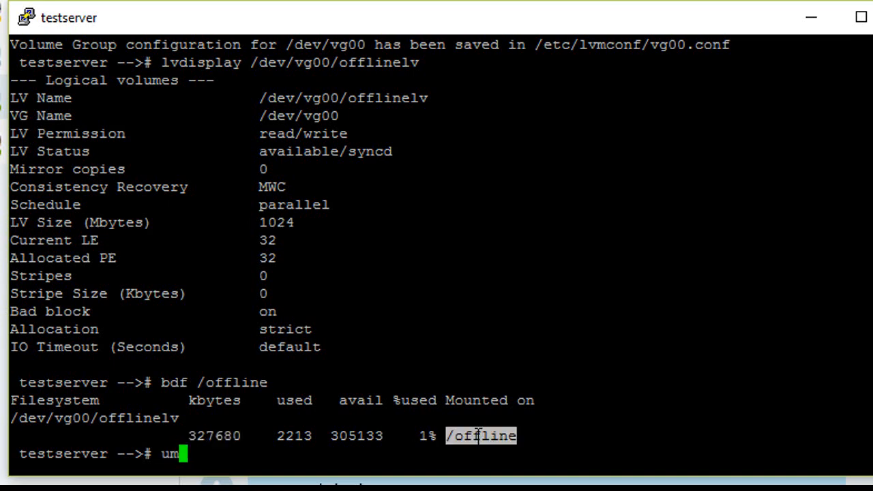
text(ount /offline)
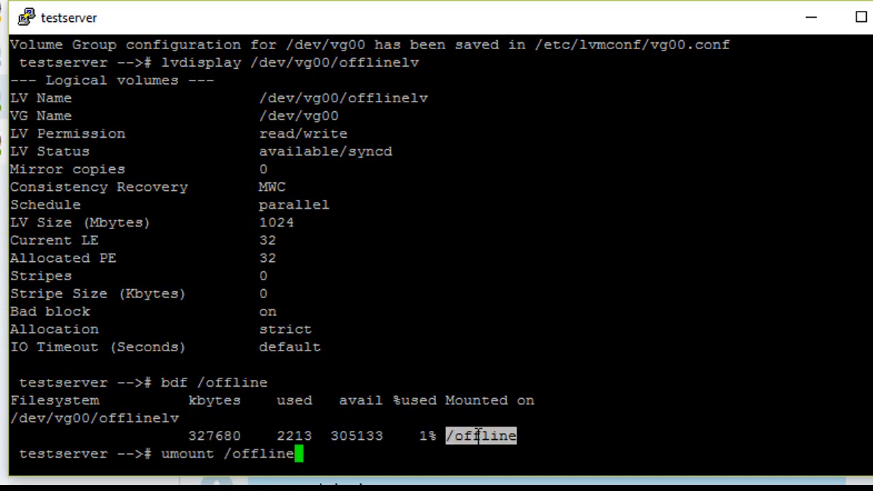
key(Return)
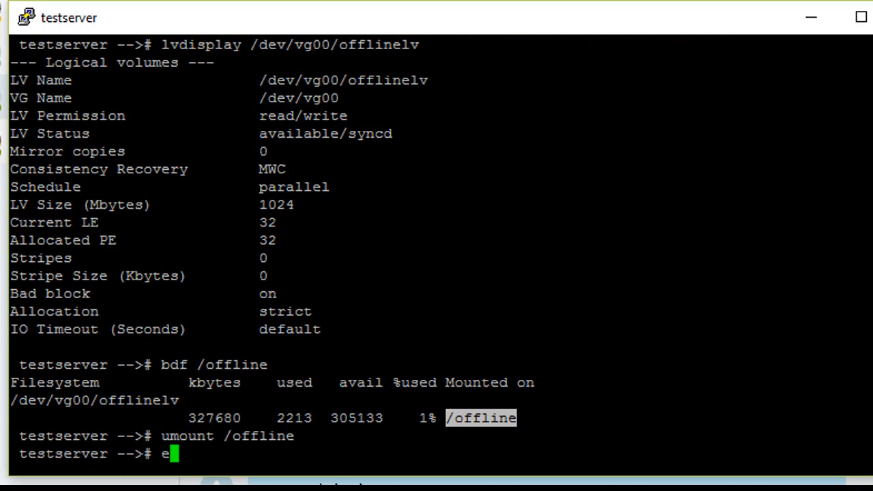
Grow the filesystem on /dev/vg00/offlinelv with extendfs
text(xten)
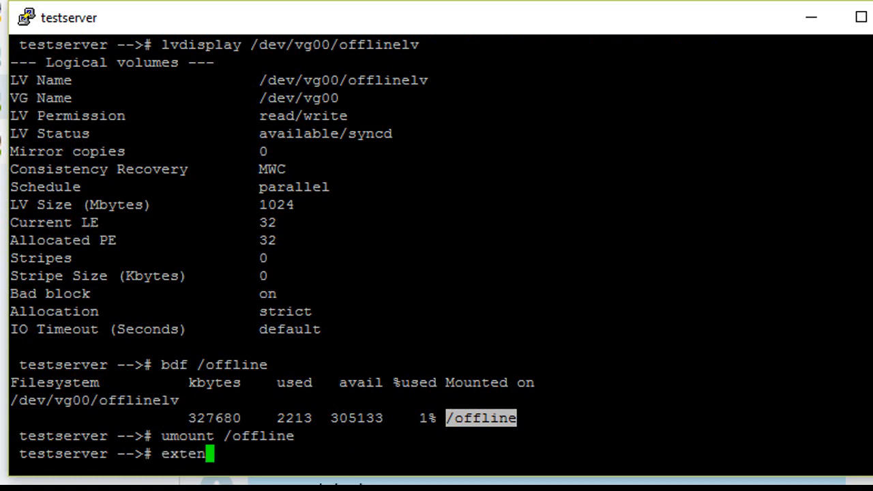
text(dfs)
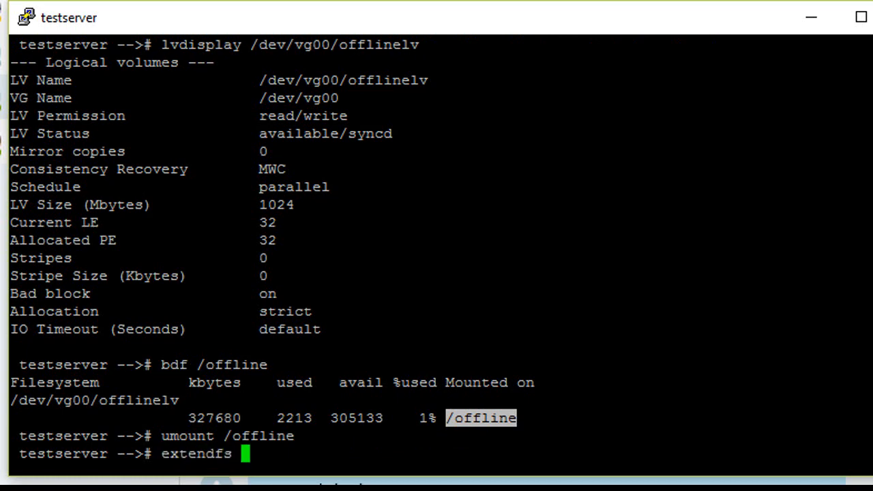
text(/dev/vg00/offlinelv)
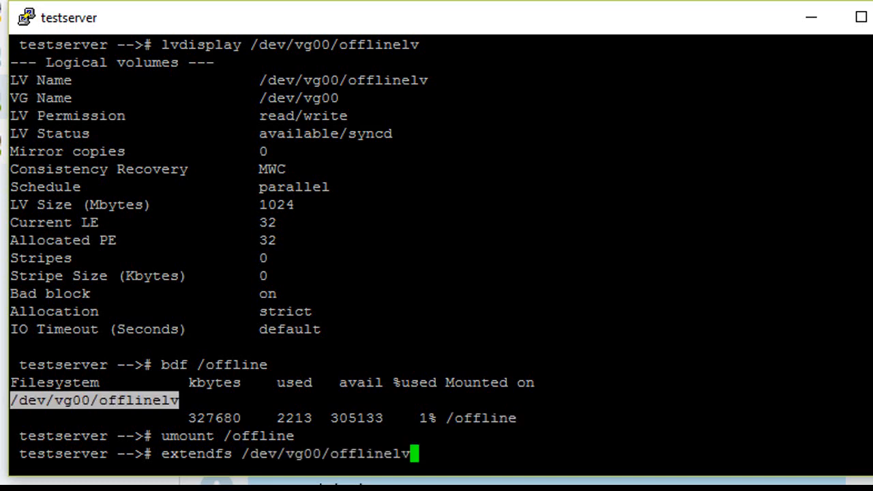
key(Return)
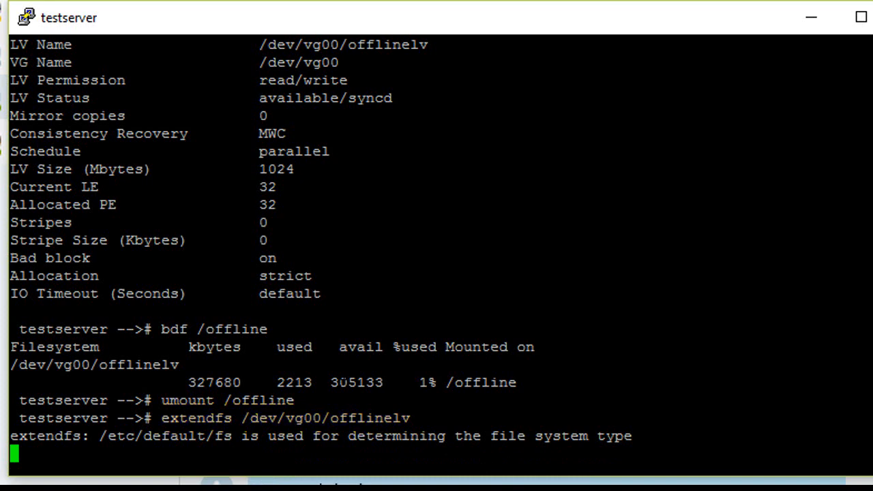
Remount /dev/vg00/offlinelv on /offline
text(m)
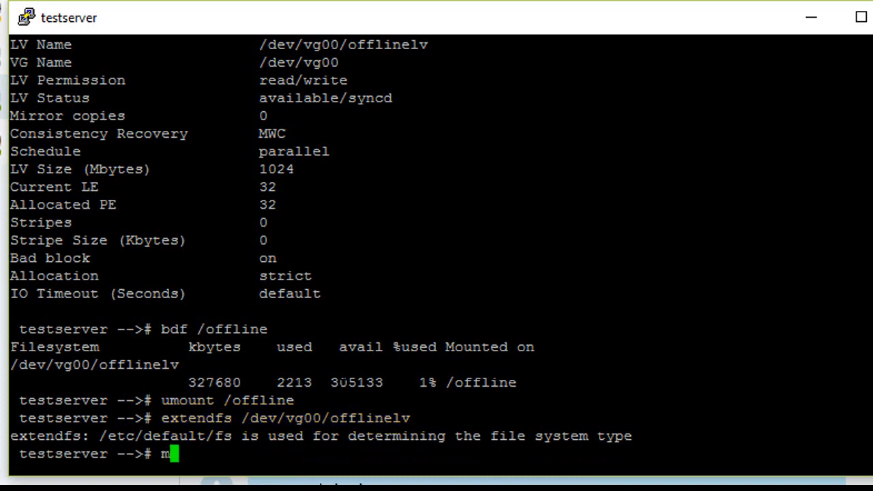
text(ount)
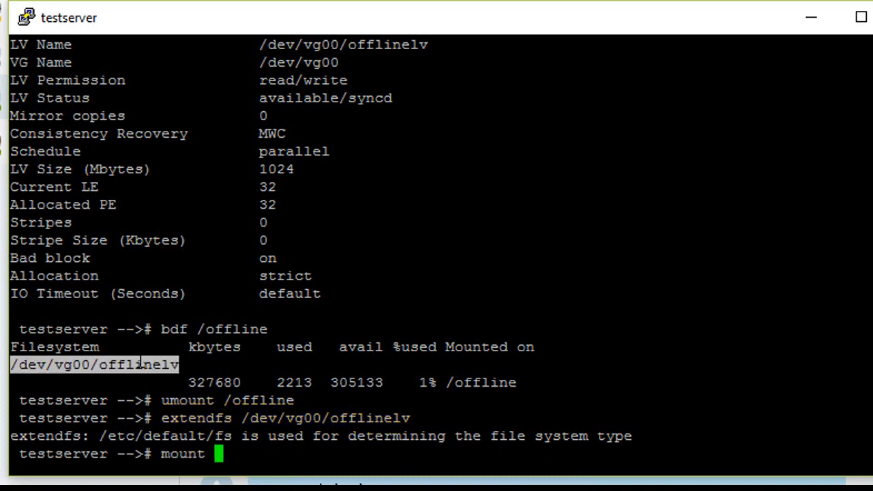
text(/dev/vg00/offlinelv)
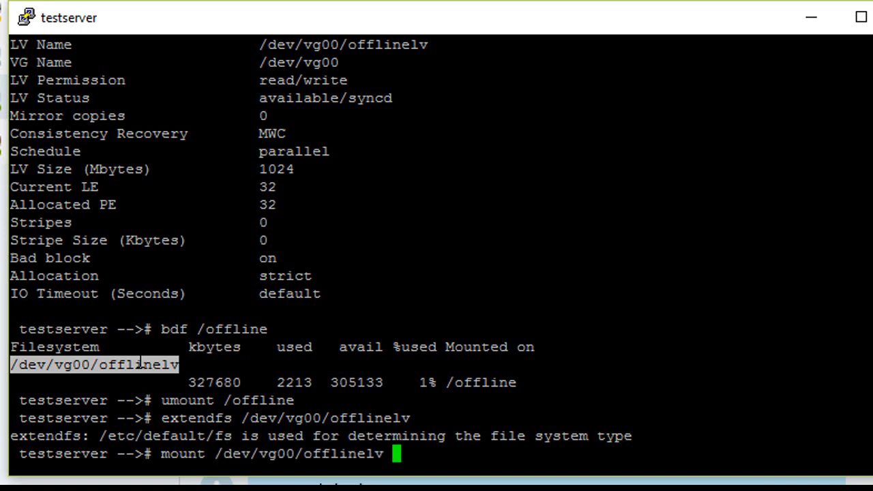
text(/offline)
text(bdf)
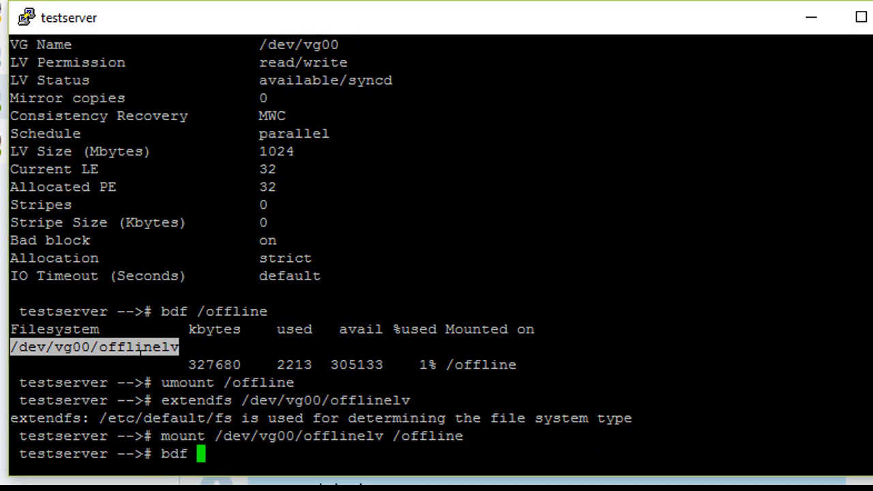
Verify with bdf that /offline now reports 1048576 KB, 0% used
text(/offline)
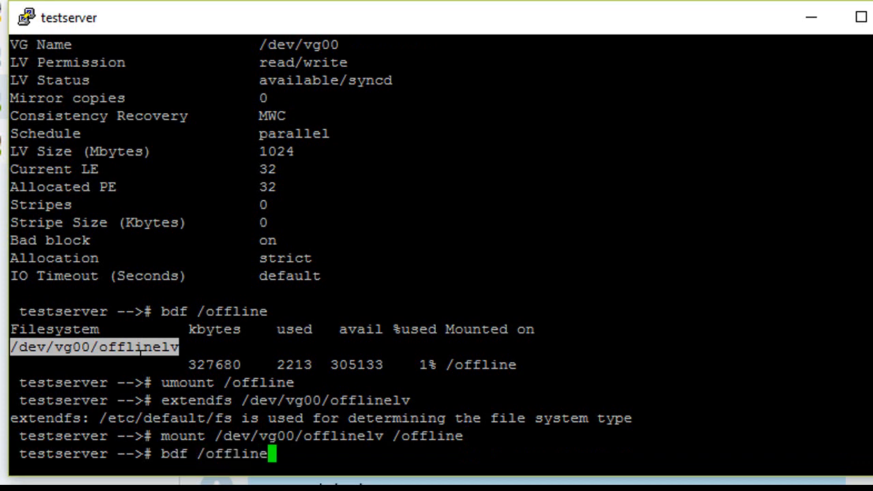
key(Return)
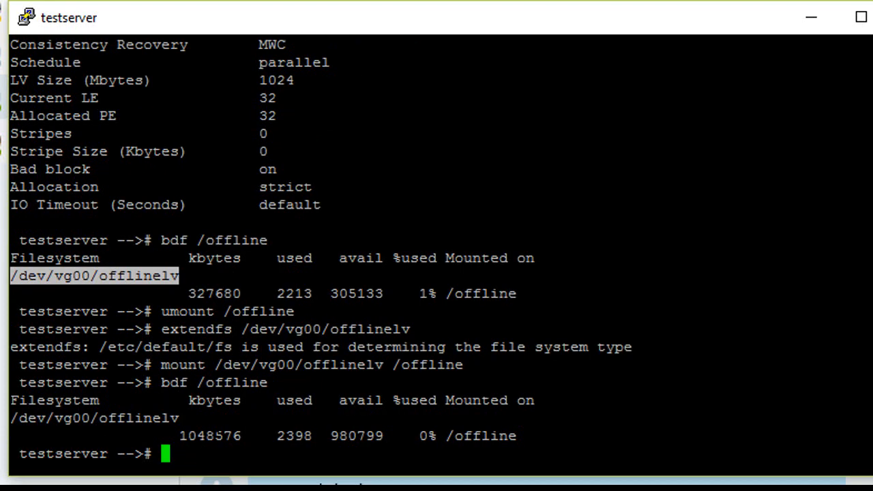
double_click(480, 437)
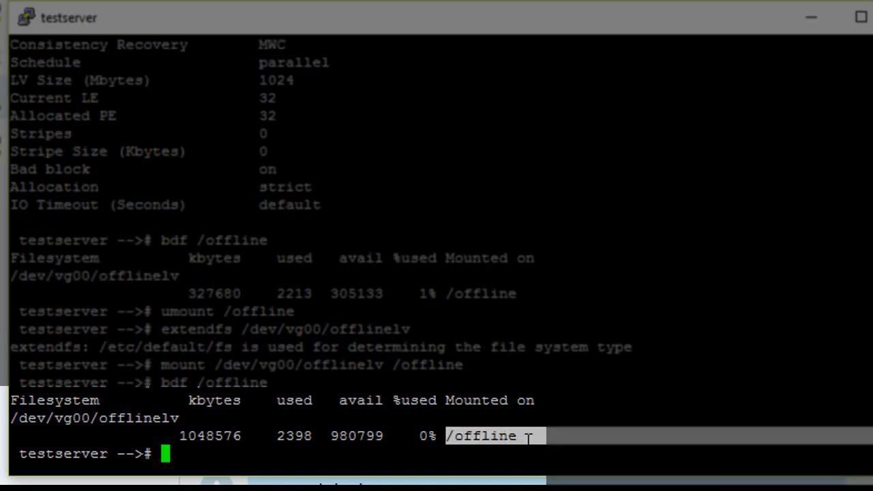
mouse_move(526, 439)
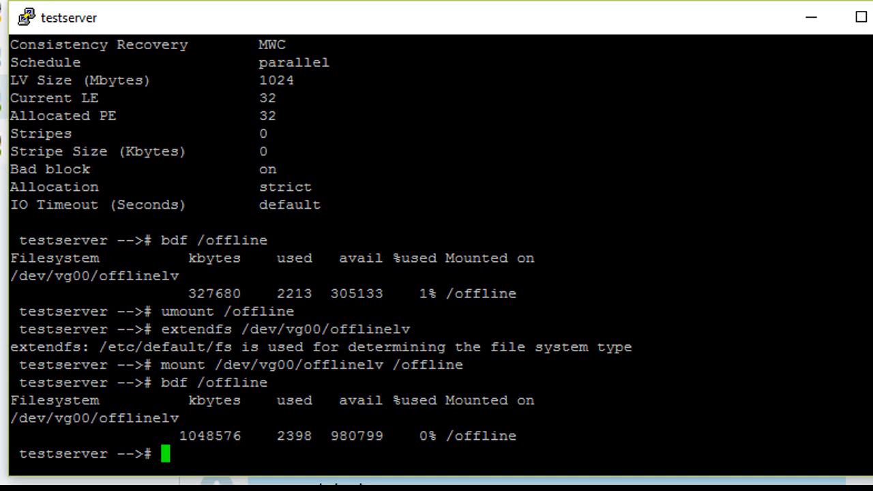
Clear the screen and check /online with bdf: 655360 KB, 3% used
text(clear)
text(bdf /)
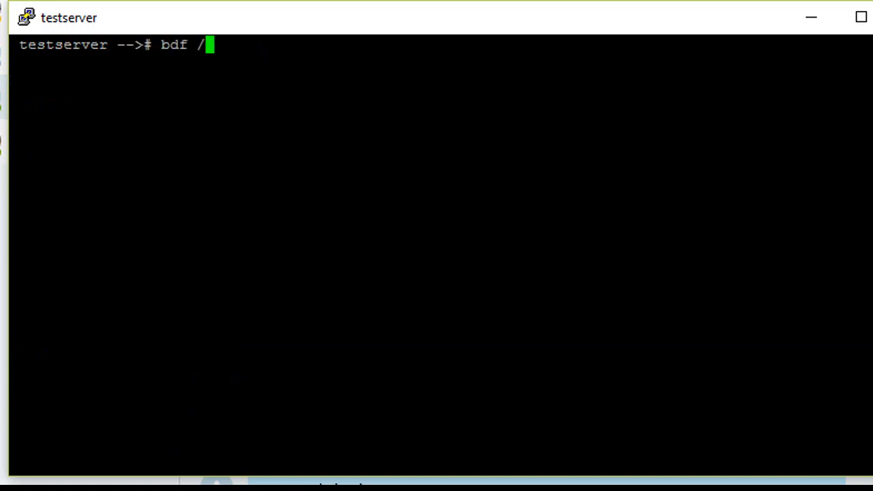
text(online)
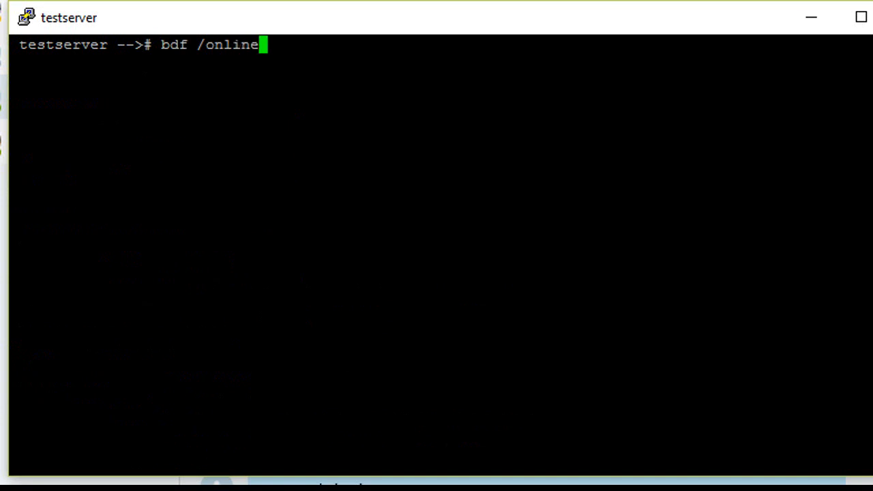
key(Return)
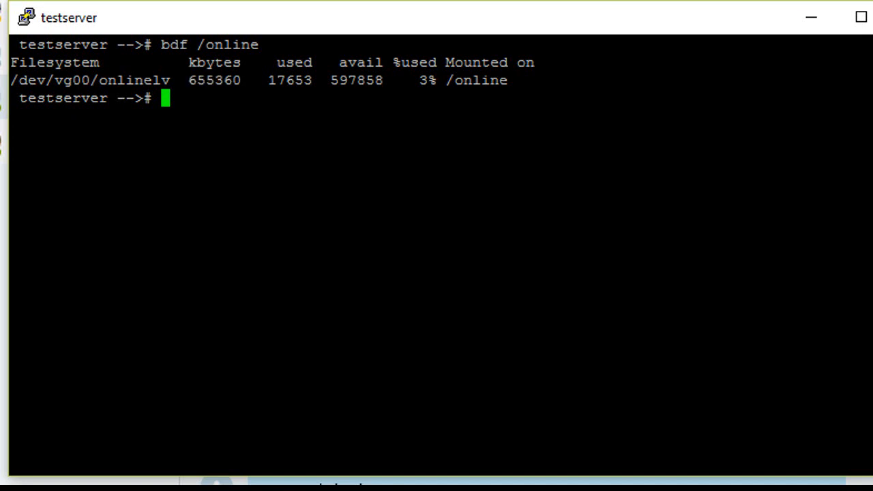
Confirm OnlineJFS B.05.00.02 is installed via swlist | grep -i onlinejfs
text(s)
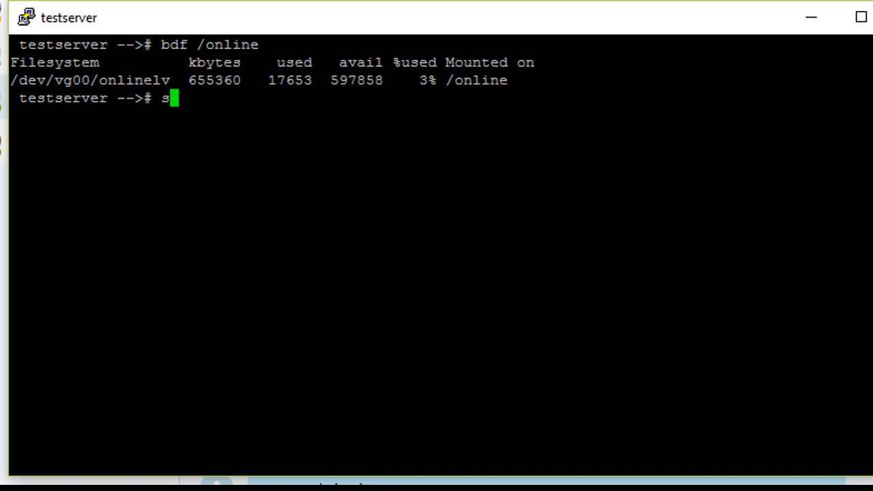
text(wlist | gre)
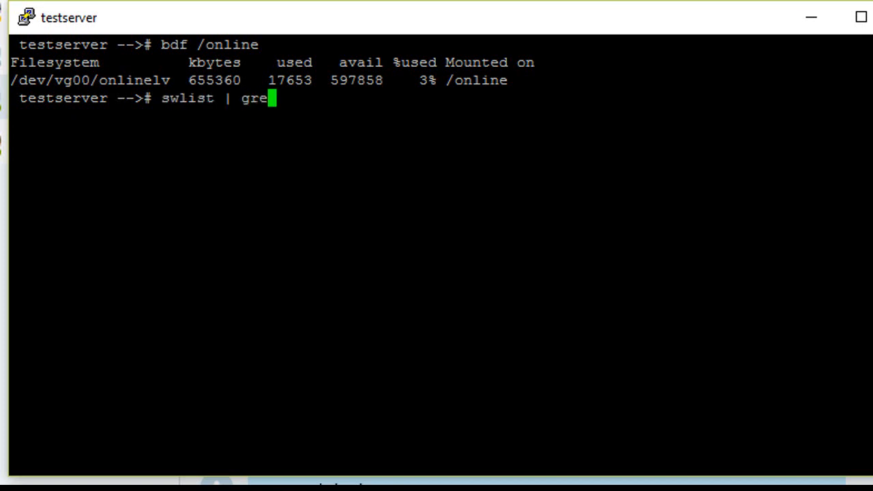
text(p -i onlinejfs)
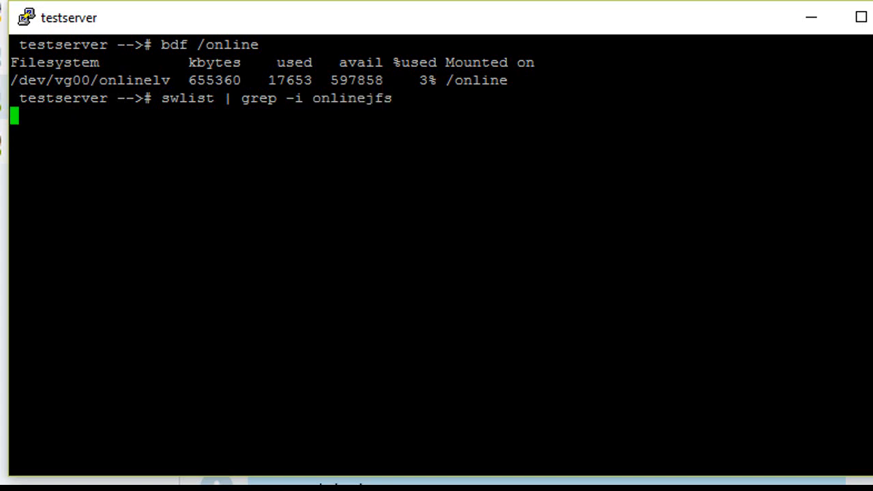
key(Return)
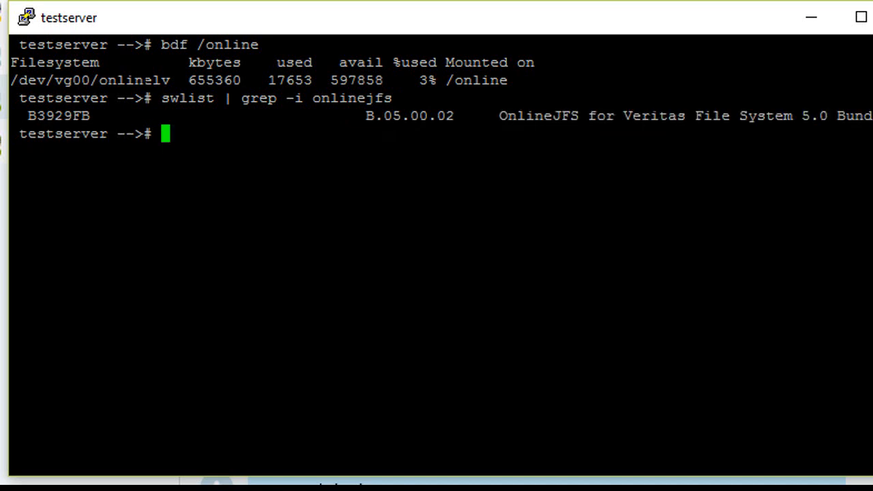
Extend /dev/vg00/onlinelv to 1024 MB with lvextend -L 1024, fixing a mistyped -l
text(l)
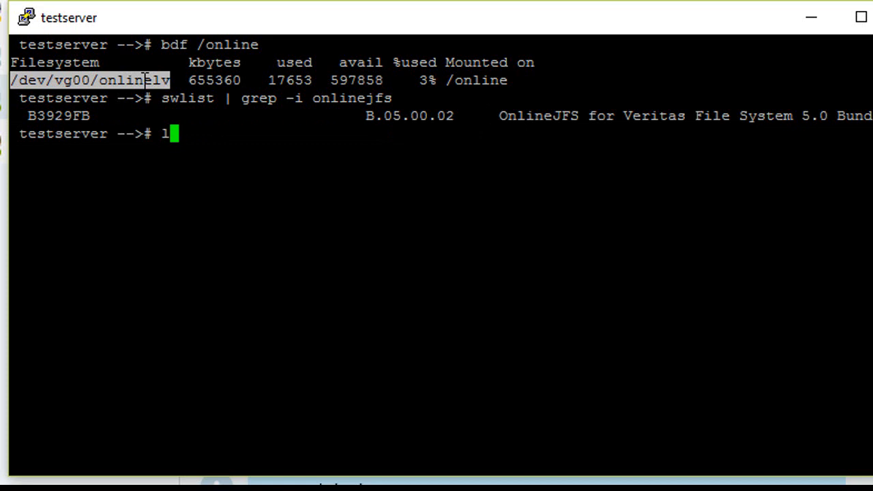
text(vextend -)
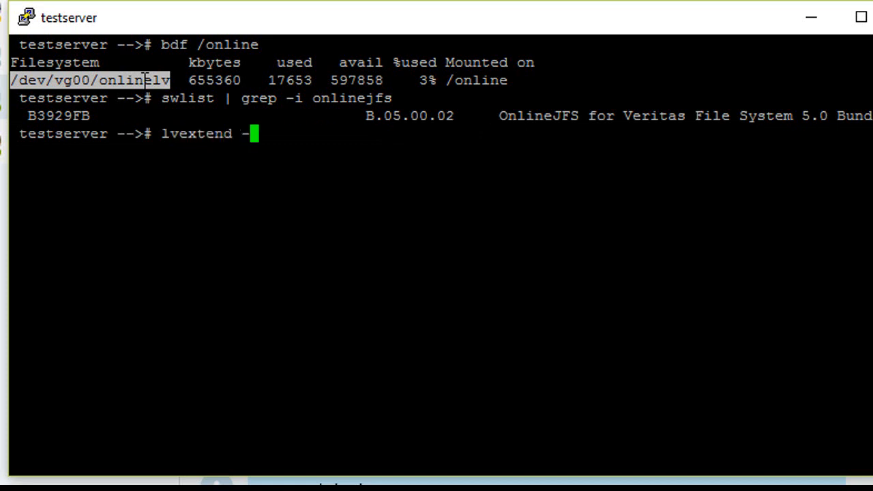
text(l 1024)
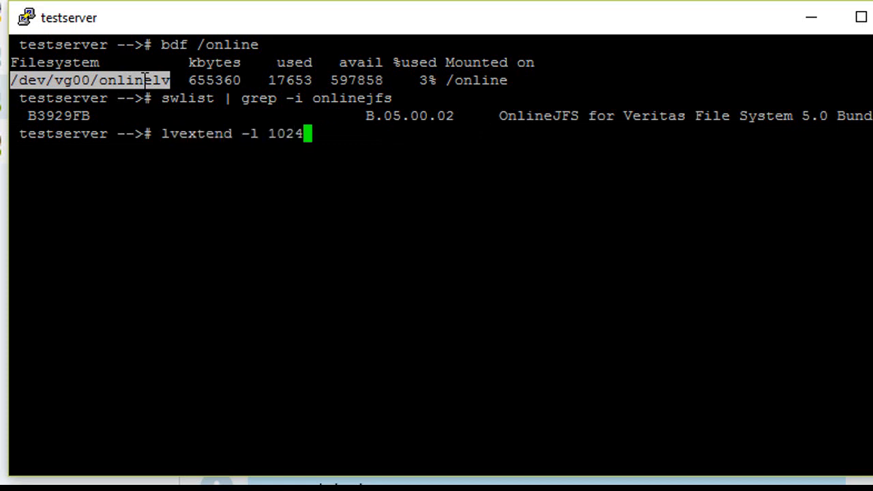
key(BackSpace)
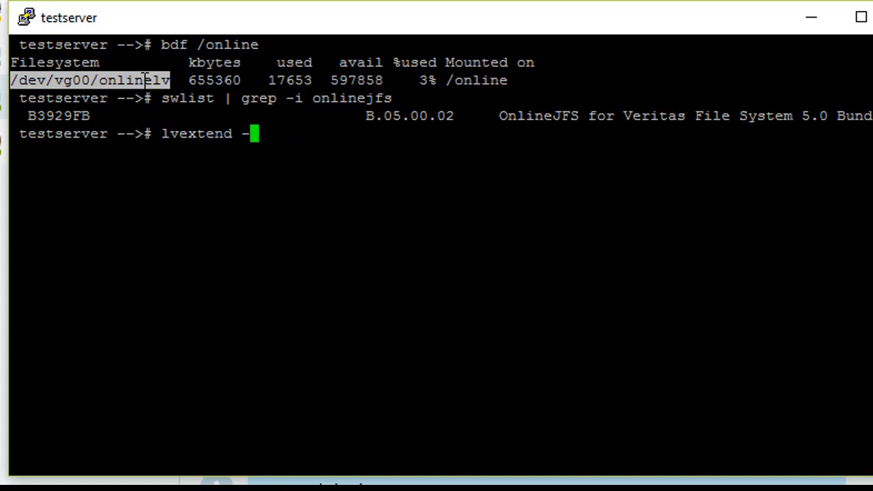
text(L 1024)
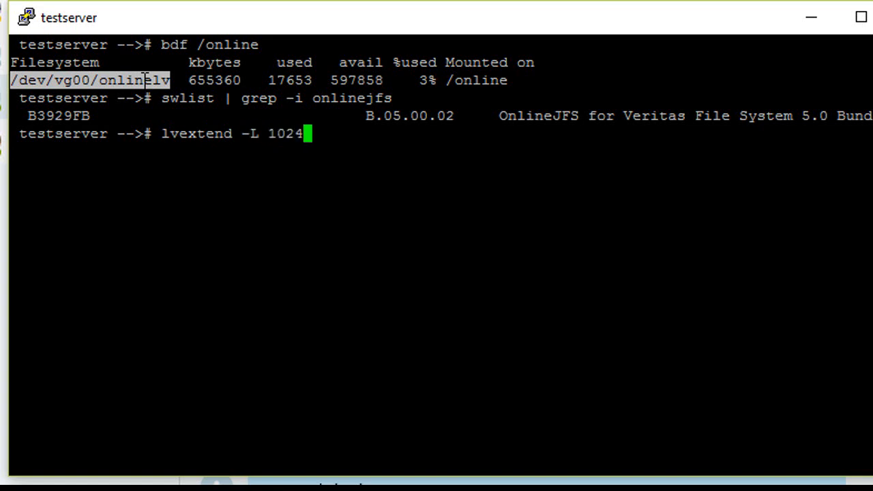
text(/dev/vg00/onlinelv)
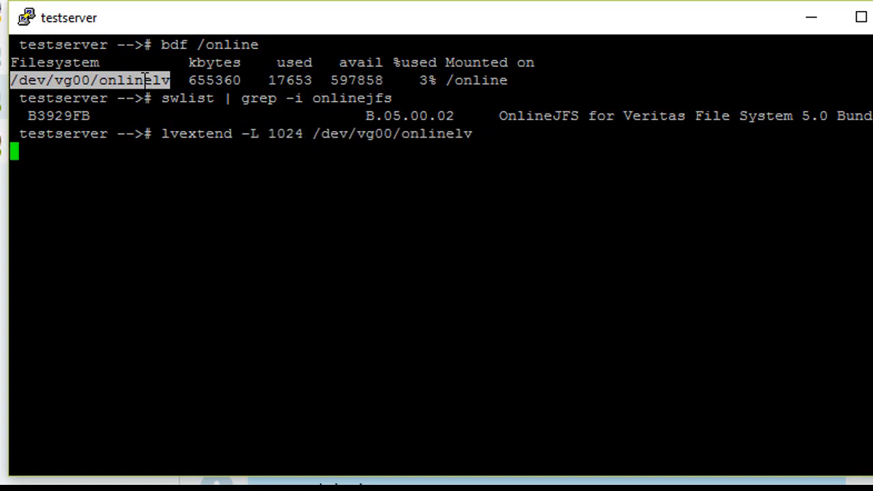
key(Return)
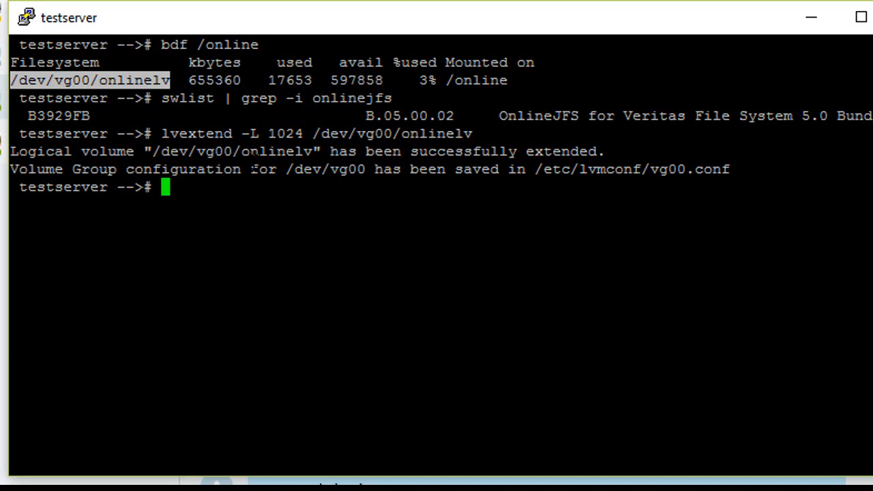
Confirm onlinelv at 1024 MB via lvdisplay while bdf still reports /online at 655360 KB
text(l)
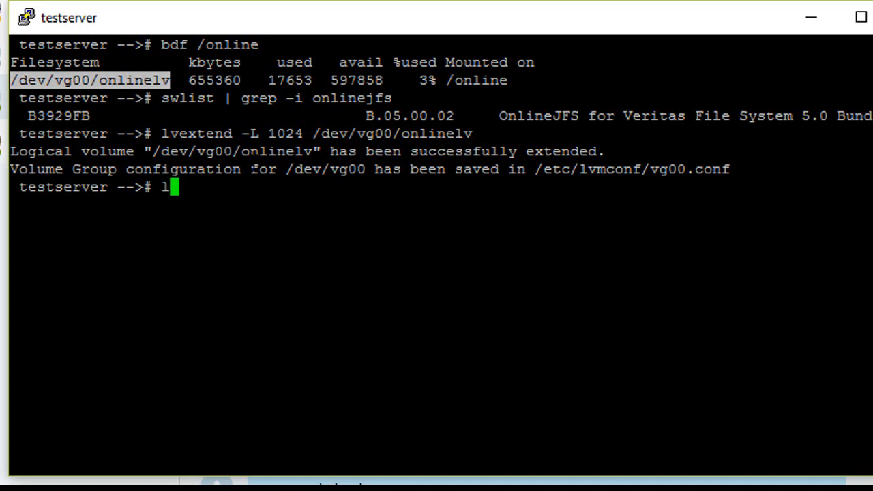
text(vdisplay)
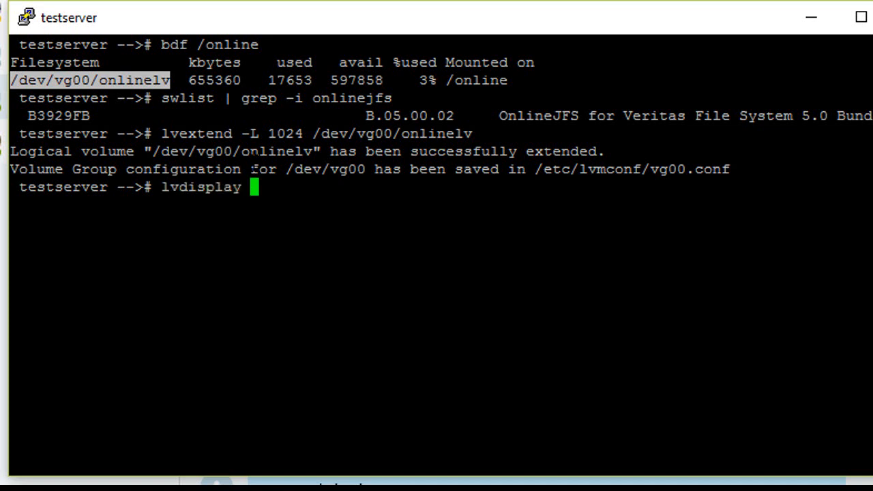
key(Return)
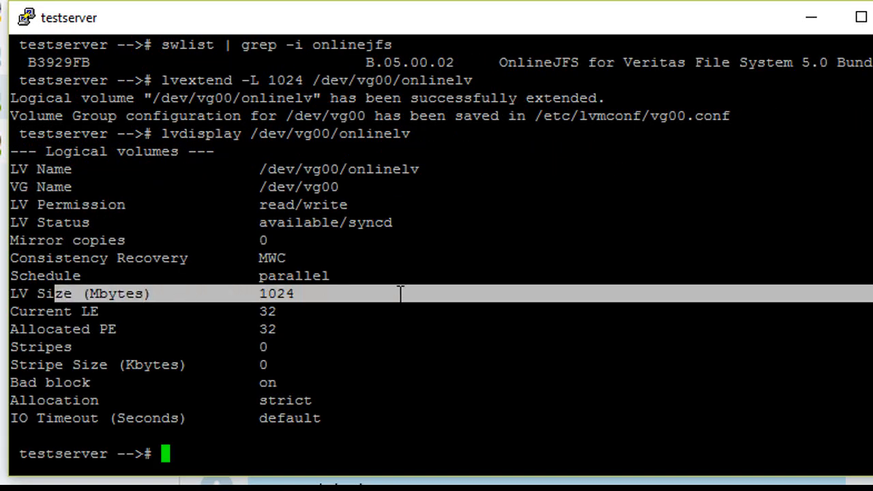
text(bdf /o)
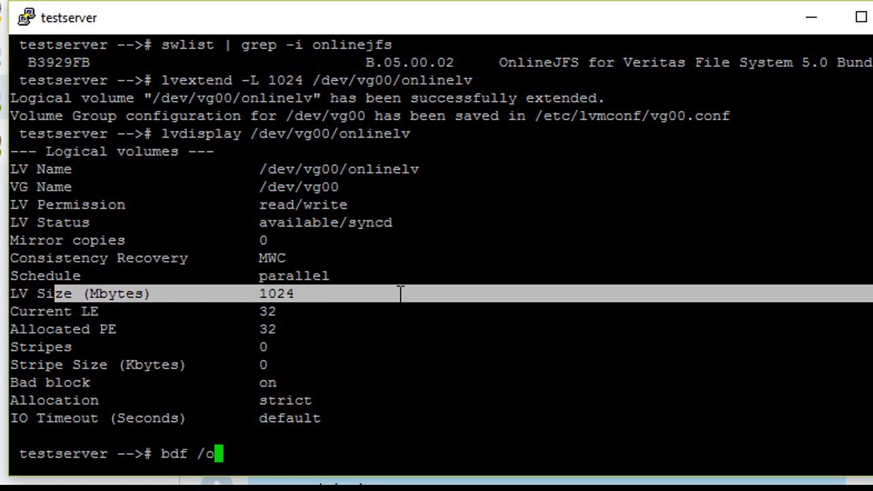
key(Return)
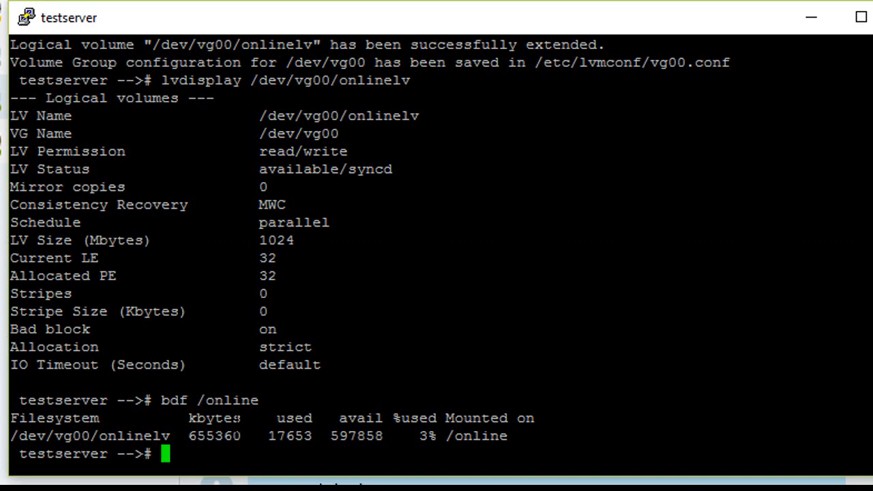
Grow /online to 1024M online with fsadm -b; bdf now reports 1048576 KB at 2% used
text(f)
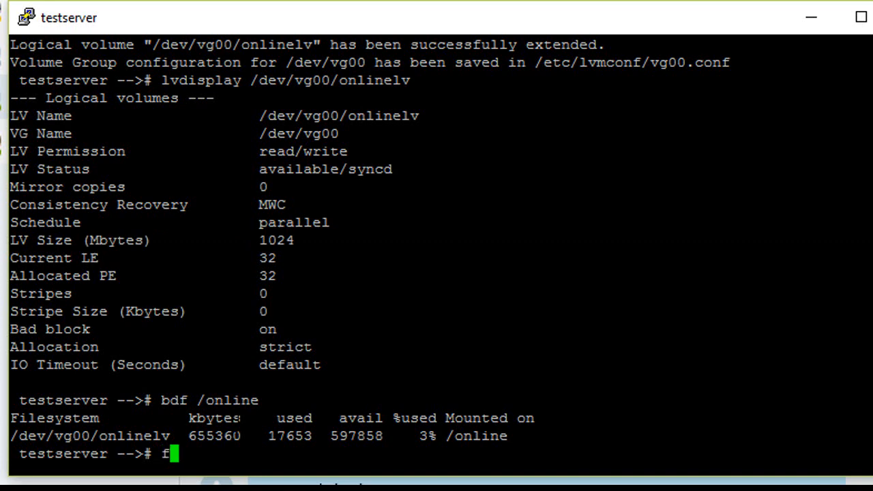
text(sadm -b)
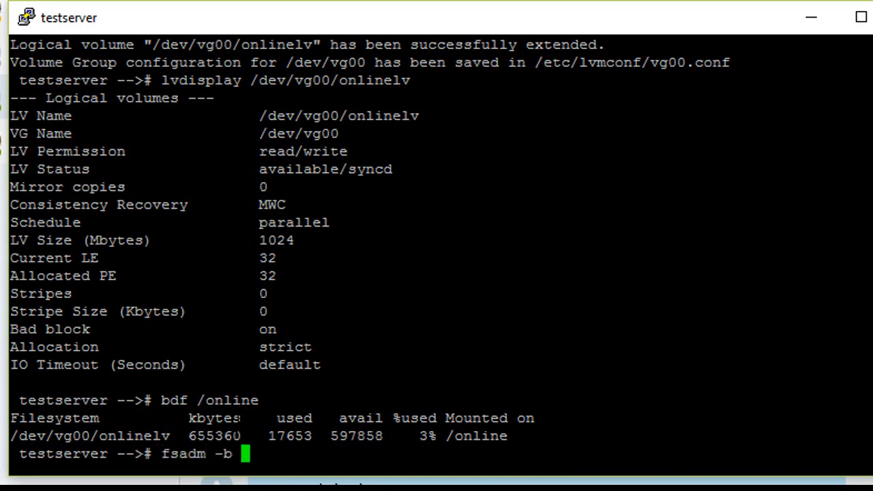
double_click(275, 240)
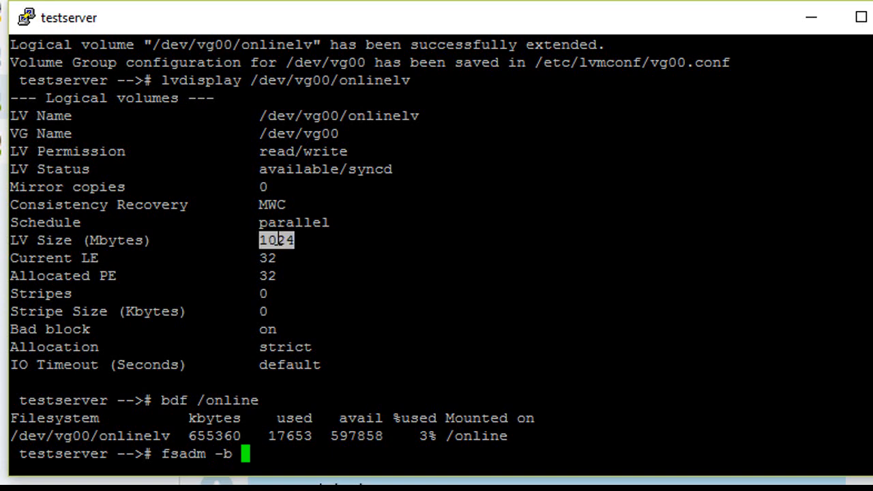
text(1024M)
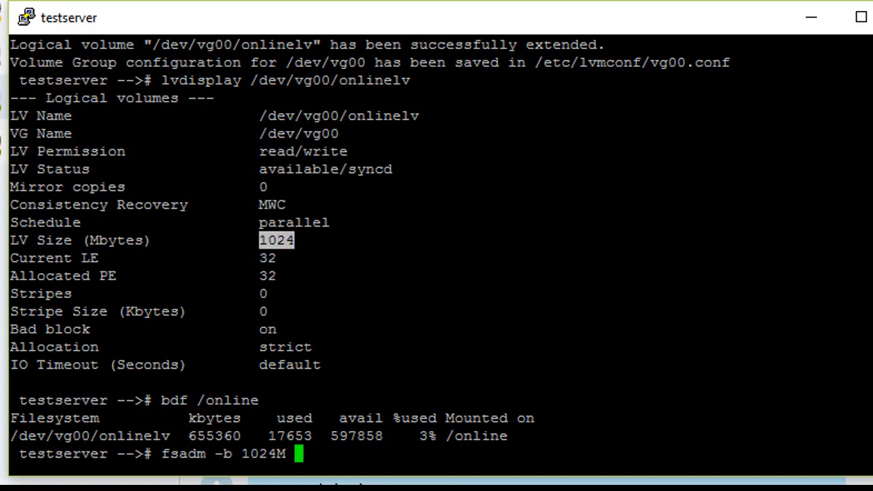
text(/online)
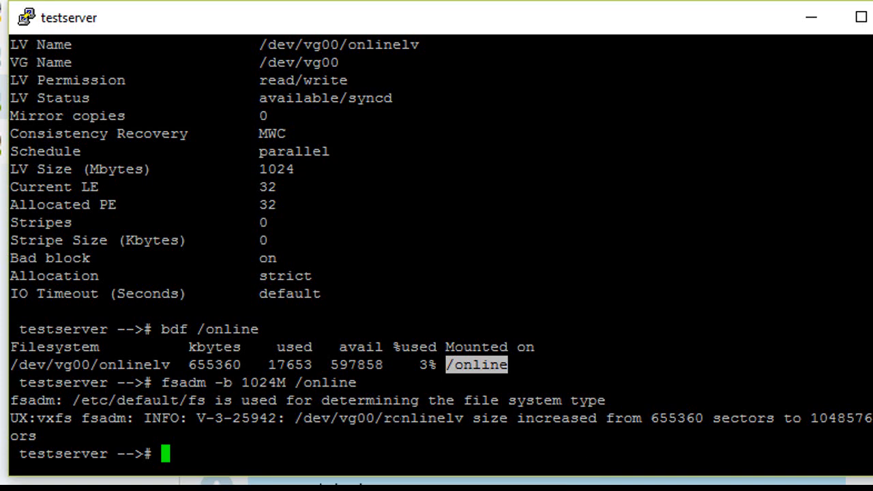
text(bdf /online)
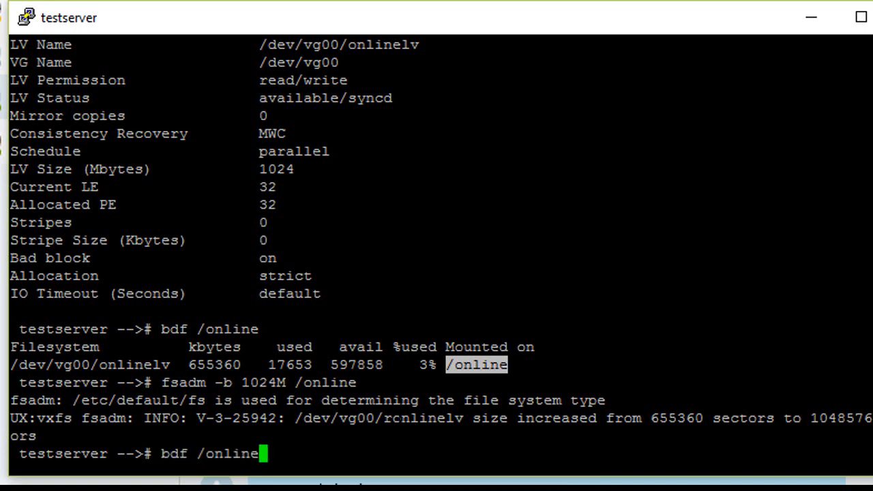
key(Return)
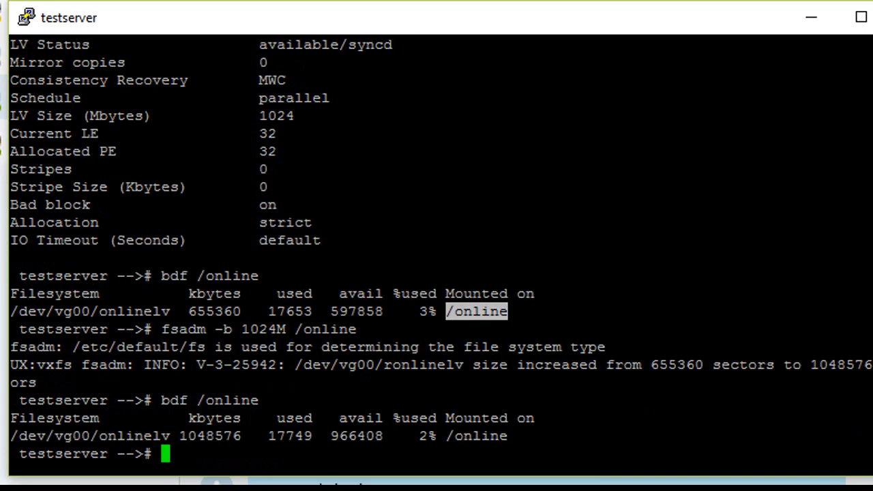